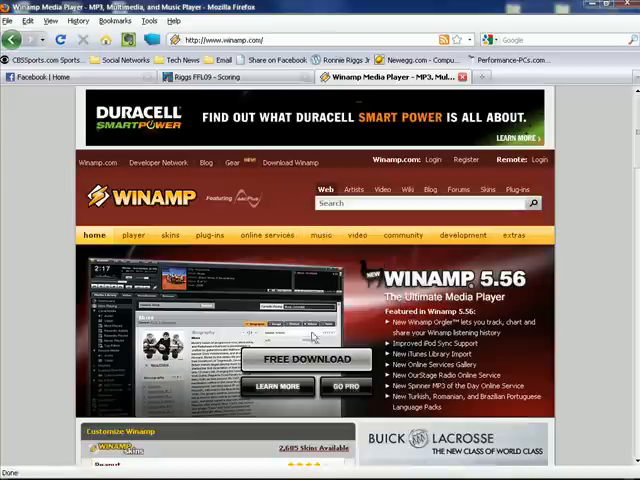
Put the Firefox winamp.com window away so the Windows desktop shows.
click(308, 360)
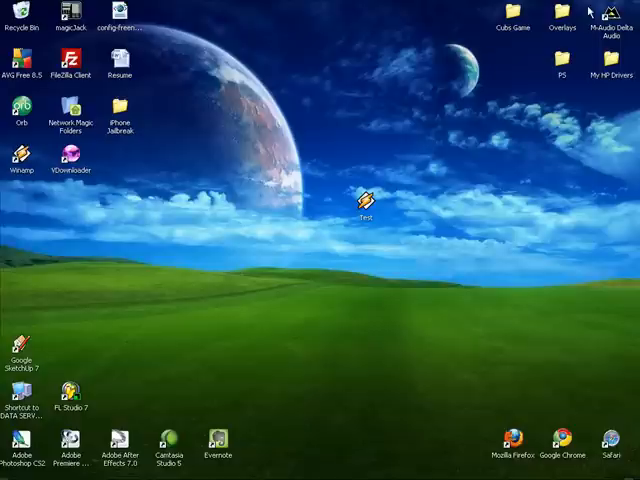
mouse_move(540, 60)
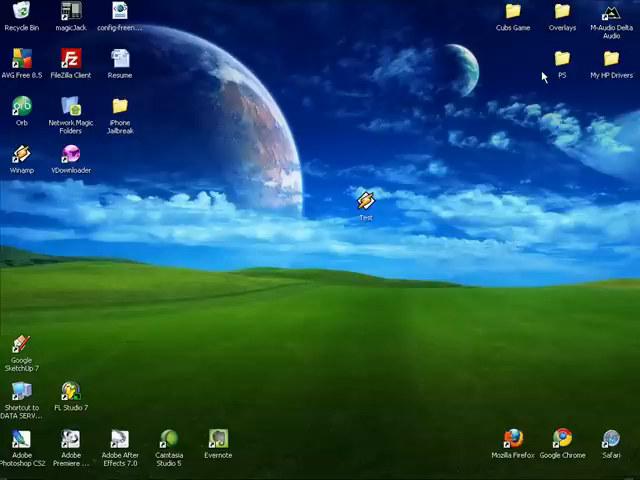
mouse_move(540, 72)
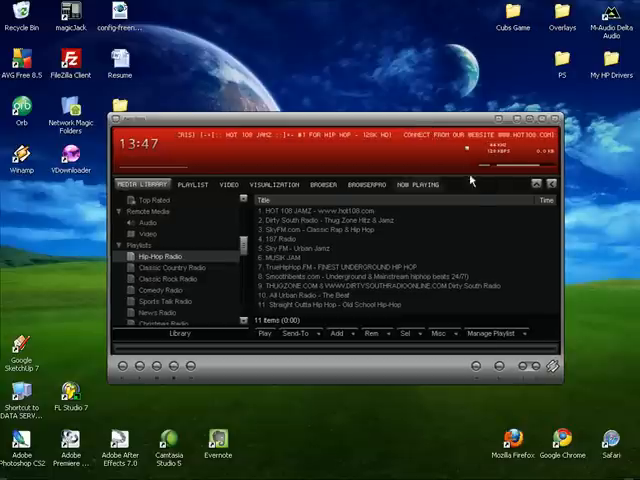
mouse_move(460, 152)
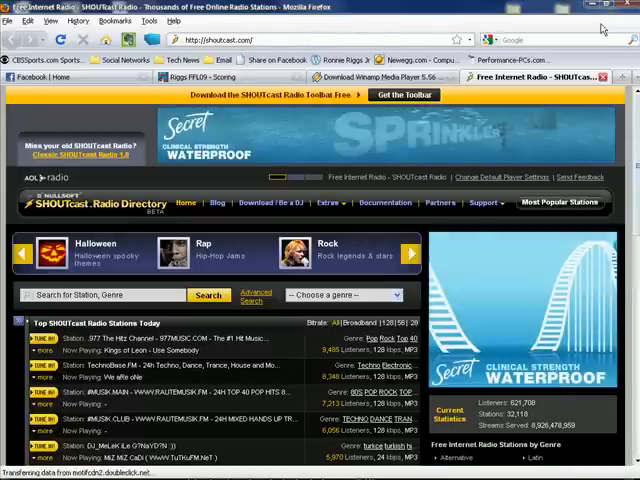
Expand the SHOUTcast genre list and reveal the Rap subgenres.
scroll(down, 3)
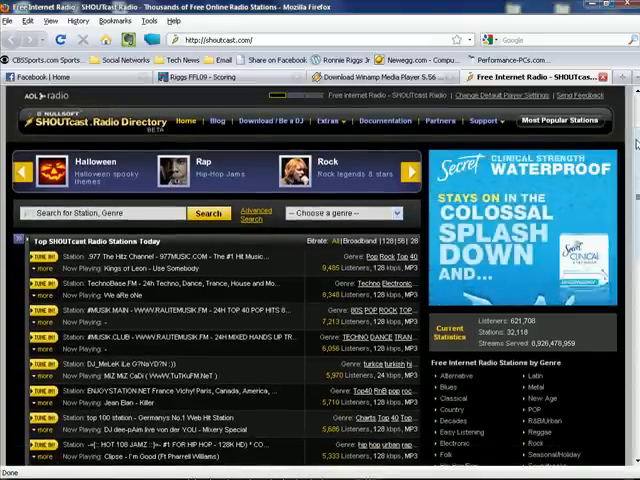
click(396, 172)
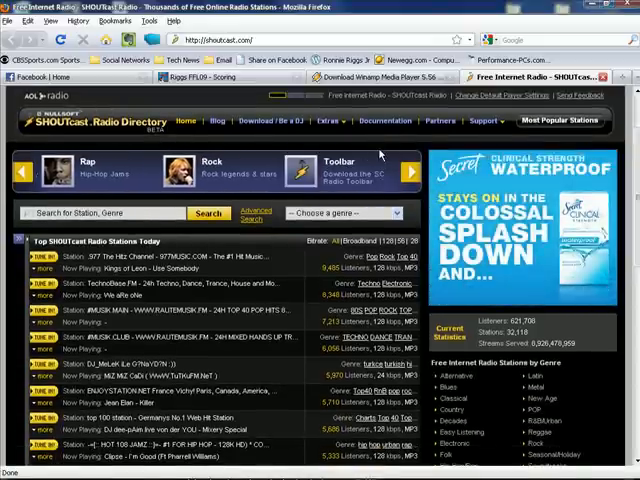
click(344, 212)
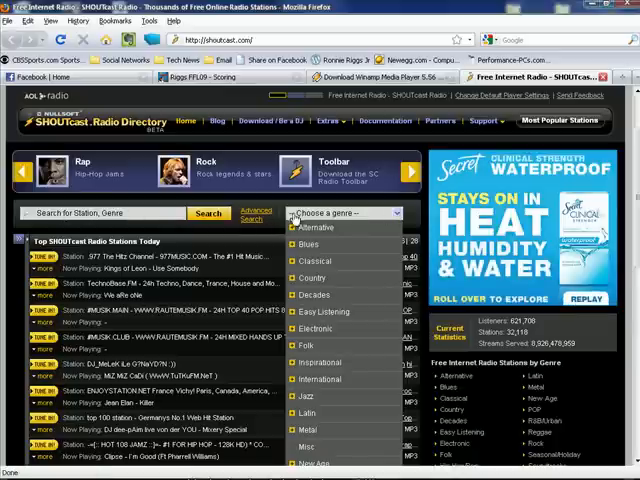
scroll(down, 3)
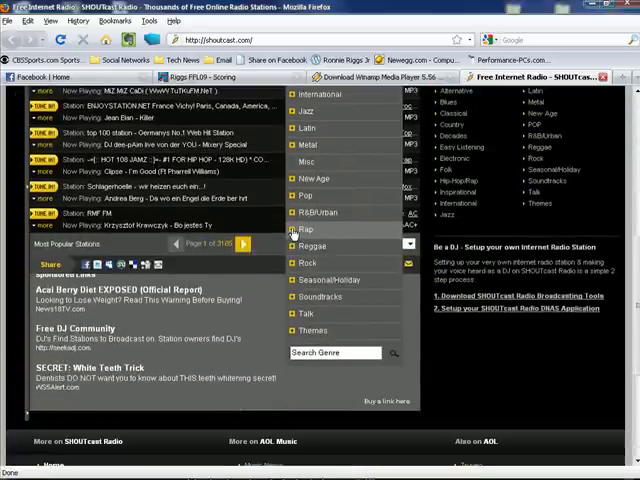
click(304, 230)
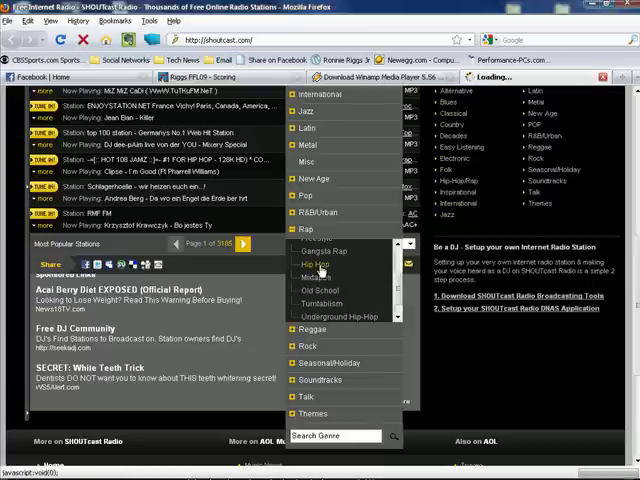
Show the Hip Hop radio stations listing from the Rap submenu.
click(318, 264)
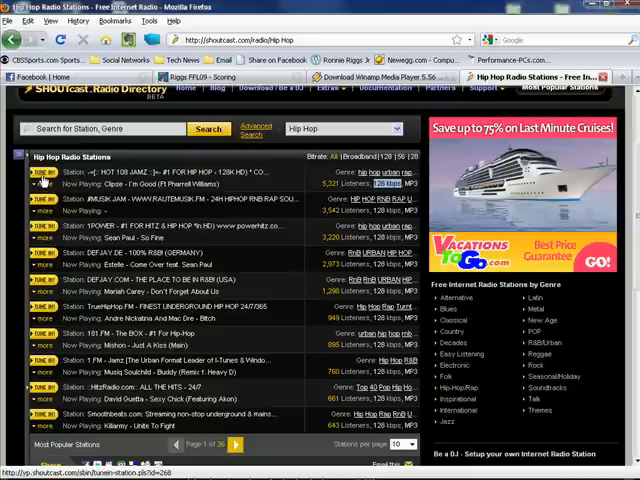
Tune in to HOT 108 JAMZ and hand its station file to Winamp.
click(38, 180)
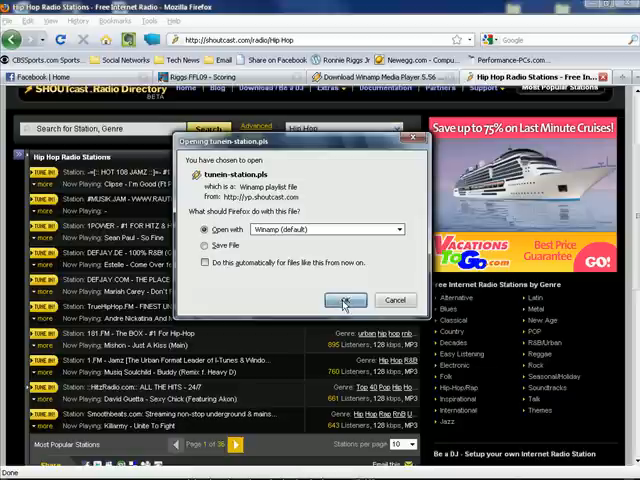
click(344, 300)
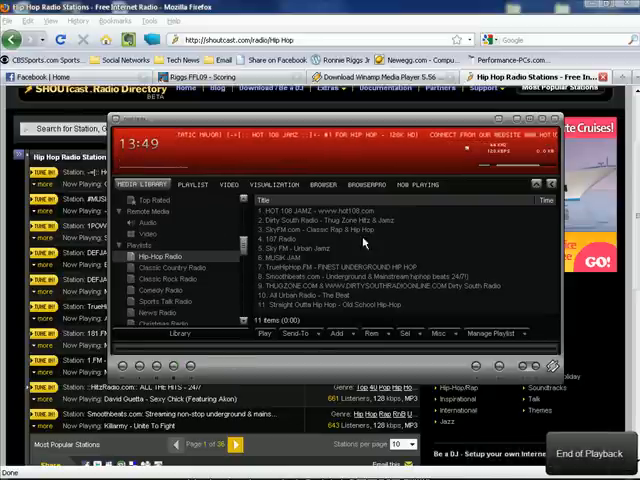
Add the playing HOT 108 JAMZ stream to a new library playlist named Test.
click(192, 184)
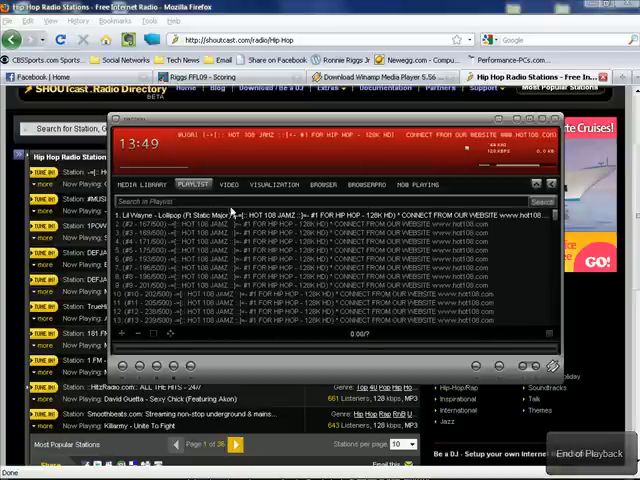
mouse_move(210, 272)
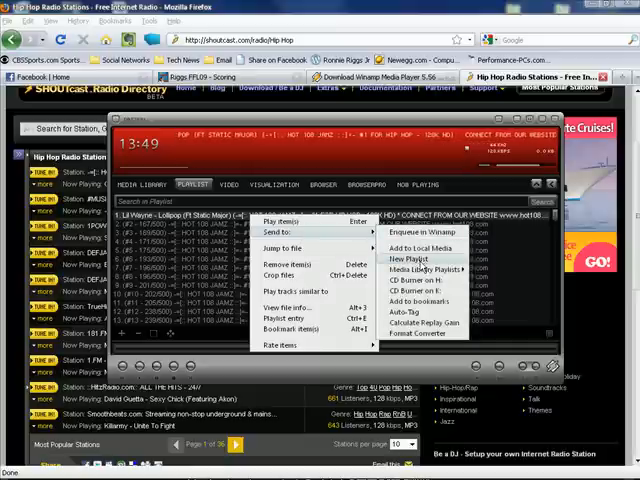
mouse_move(424, 270)
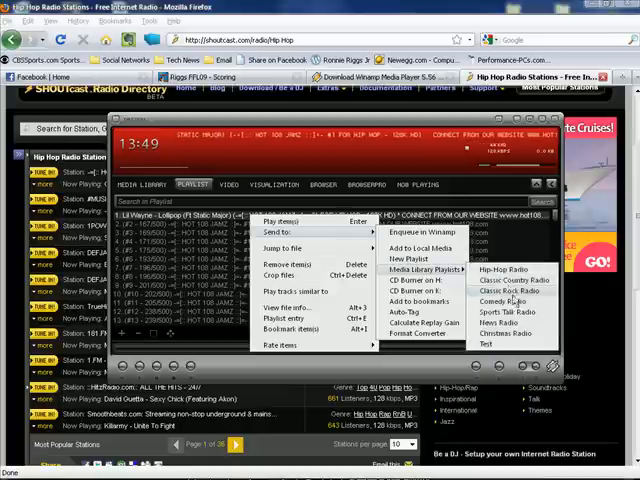
mouse_move(424, 268)
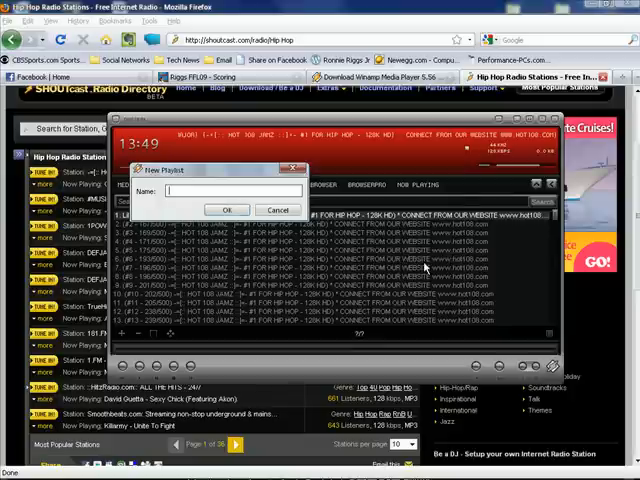
text(Test)
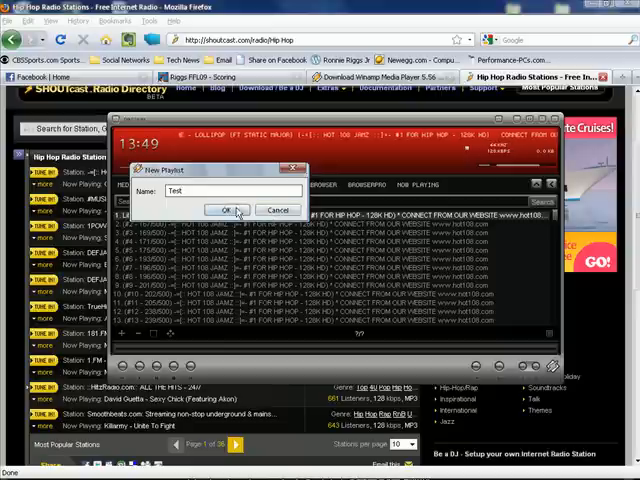
click(240, 210)
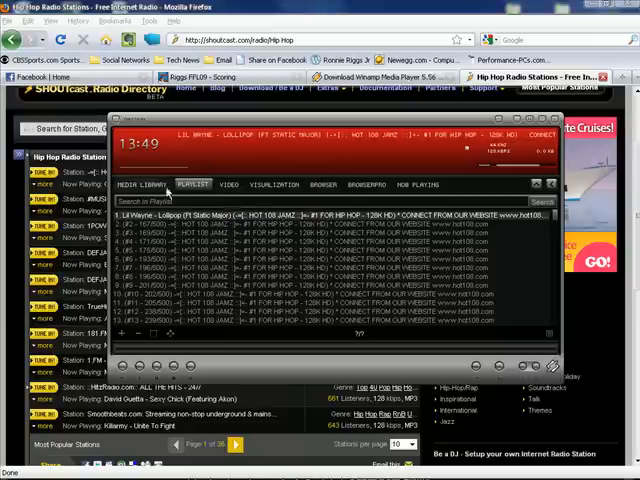
click(140, 184)
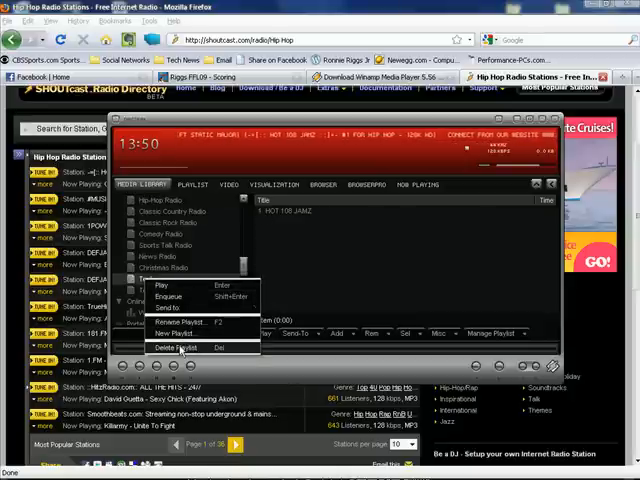
Select the Test playlist in the media library to show its single stream entry.
click(180, 348)
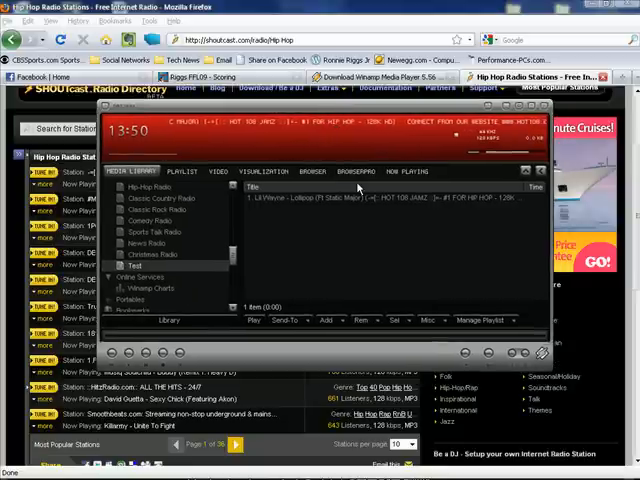
mouse_move(484, 272)
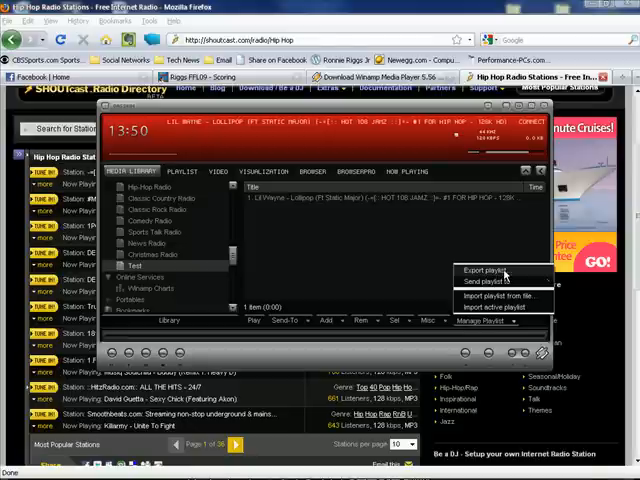
Export the Test playlist to the Desktop as Test.m3u, replacing the existing file.
click(478, 270)
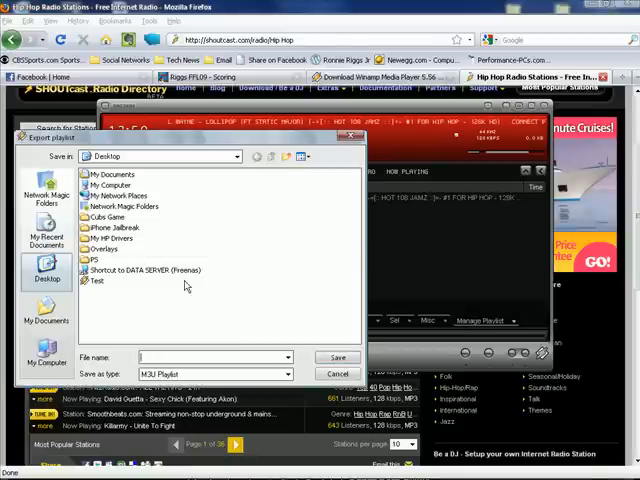
click(96, 280)
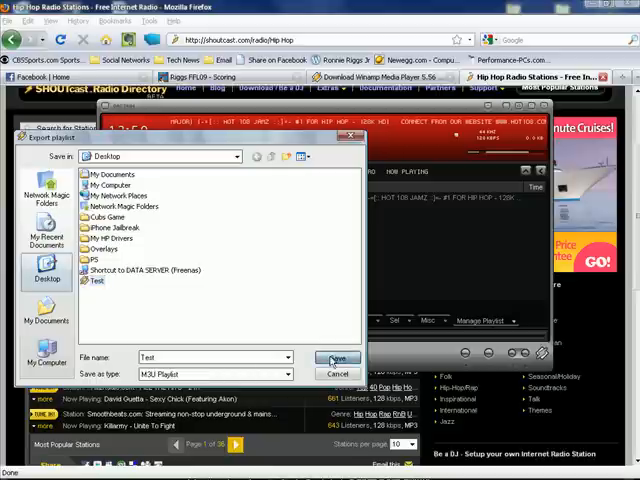
click(336, 358)
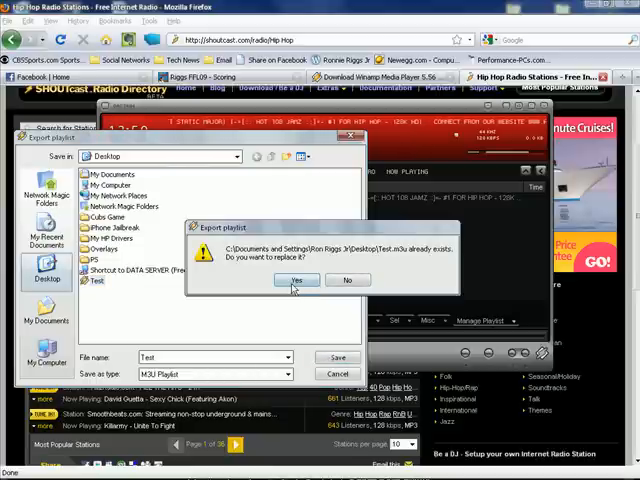
click(296, 280)
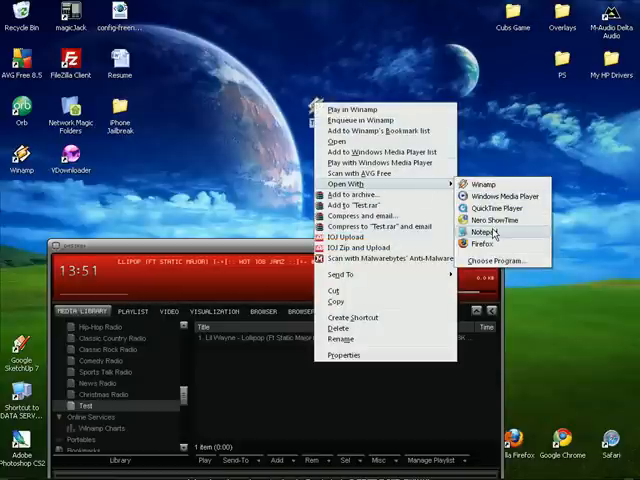
mouse_move(490, 208)
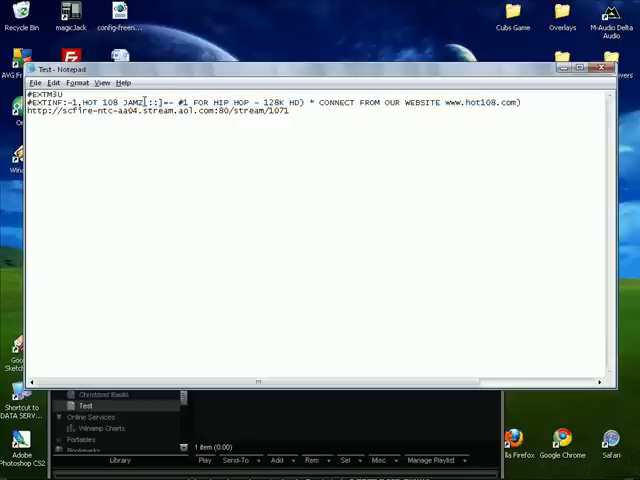
Trim the stream entry's title in Notepad to just HOT 108 JAMZ.
drag(148, 102, 520, 102)
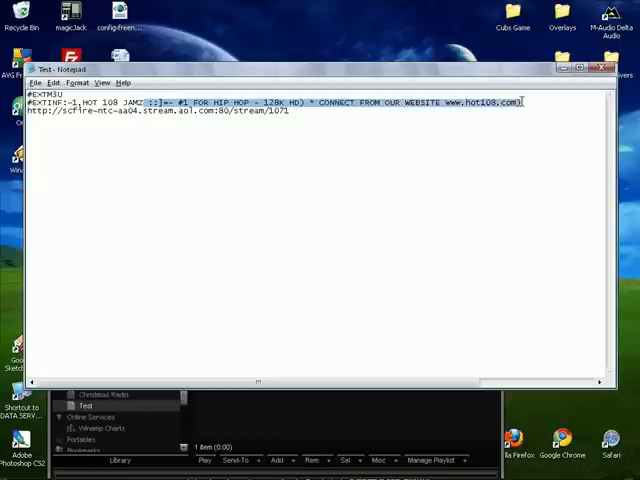
key(Delete)
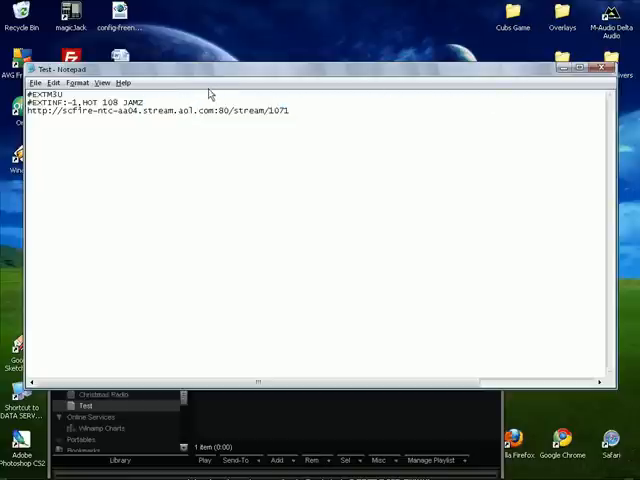
mouse_move(36, 88)
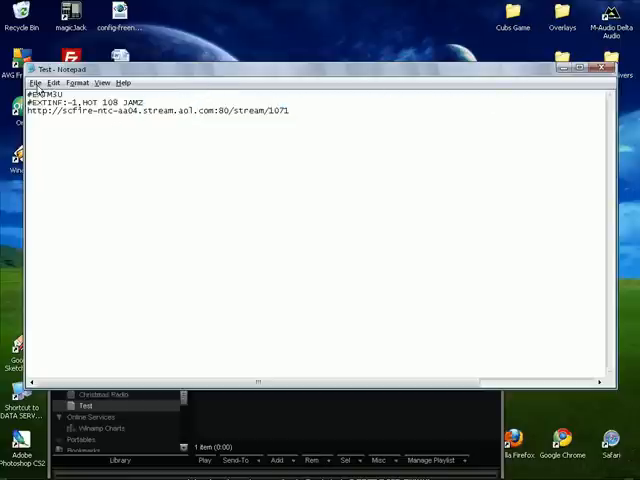
Save the edited file to the Desktop as Test with the All Files type.
click(36, 82)
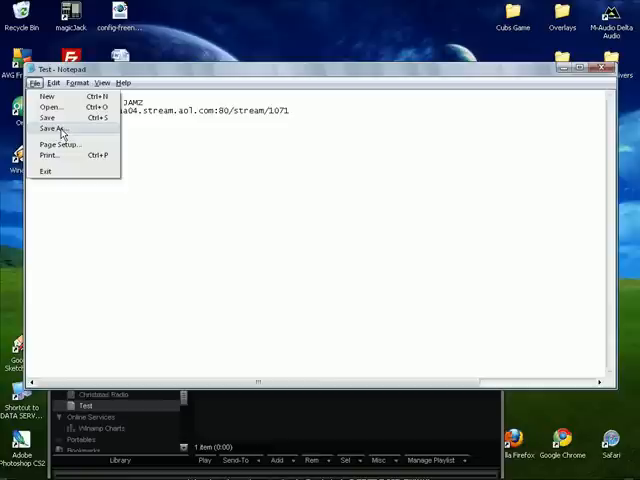
click(52, 128)
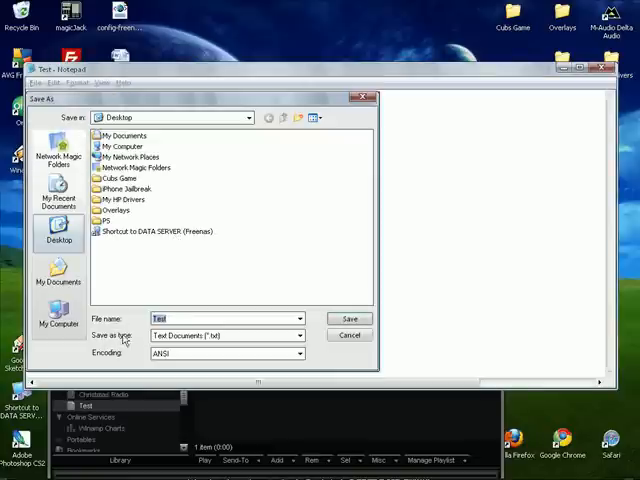
click(296, 336)
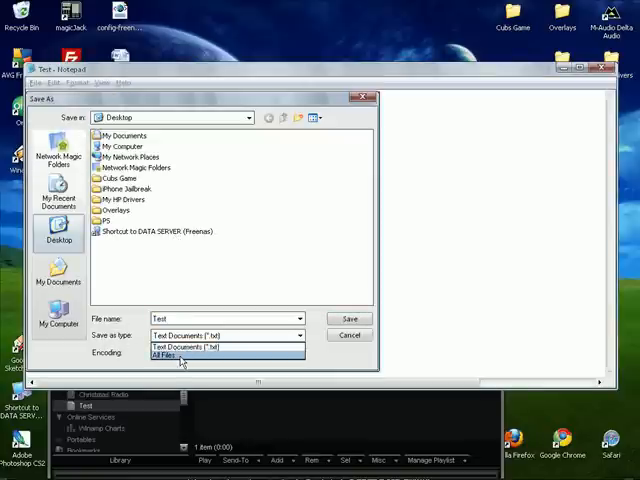
click(168, 356)
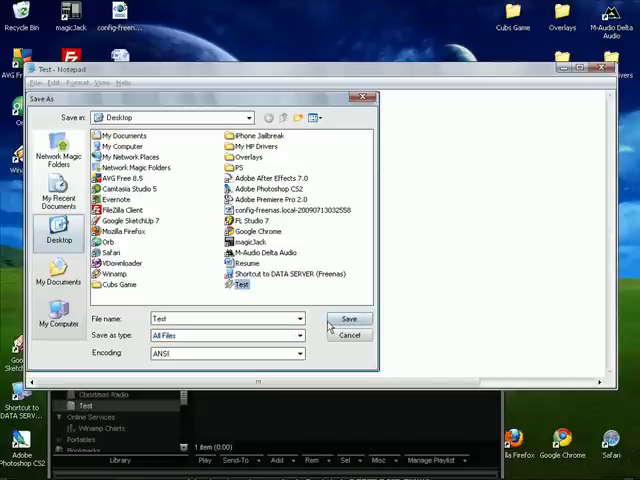
click(350, 318)
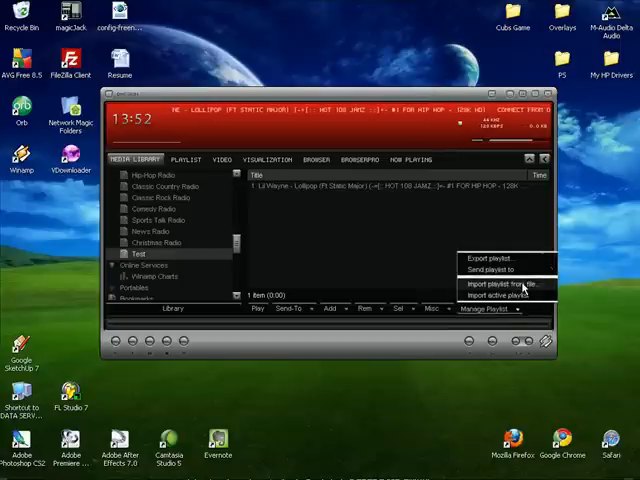
Import the edited Test file from the Desktop into the Test playlist, answering the append prompt.
click(504, 284)
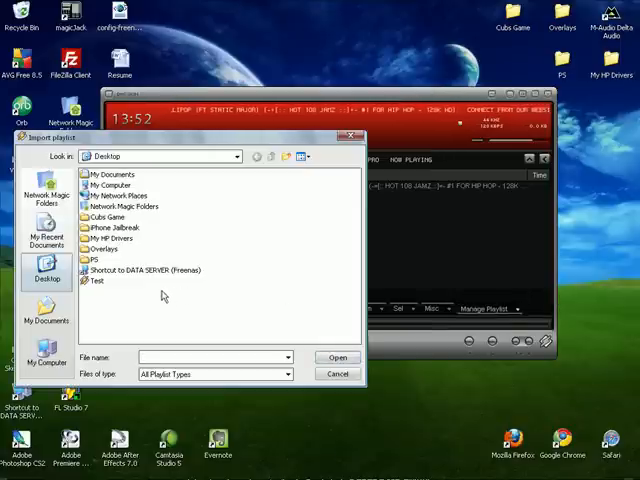
click(96, 280)
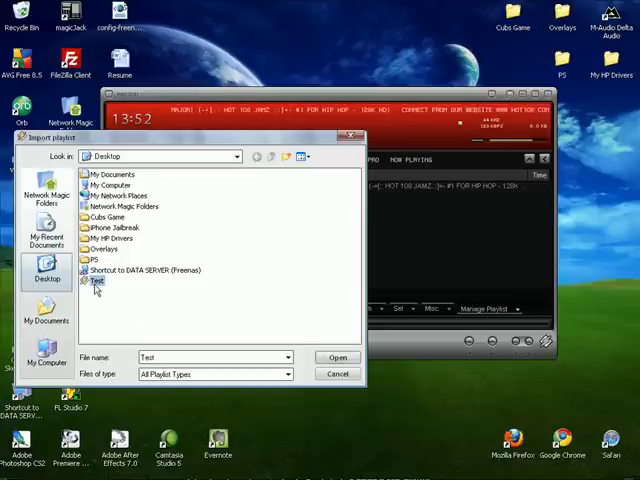
click(336, 356)
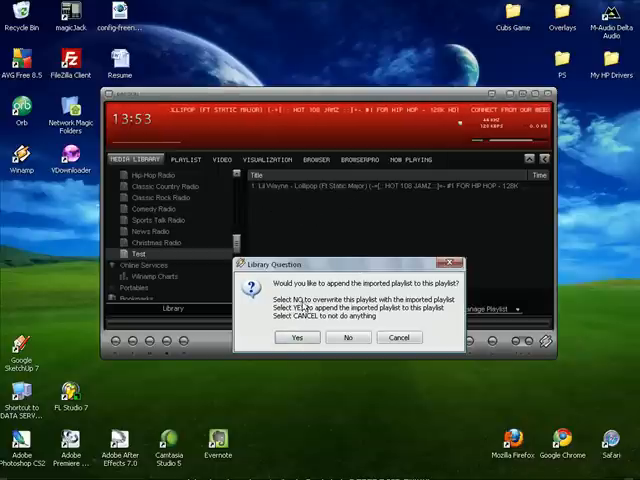
click(348, 336)
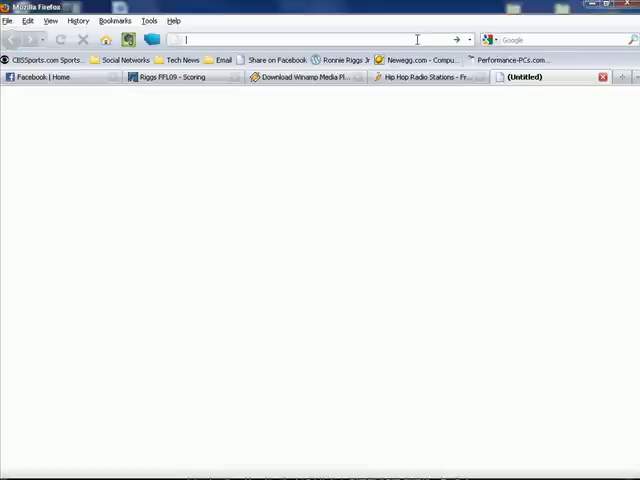
Go to Live365 via the address bar and reach its radio station browsing page.
text(live365.c)
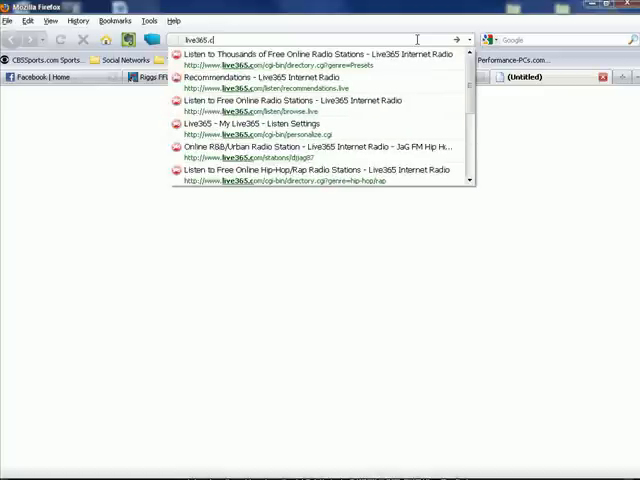
click(320, 56)
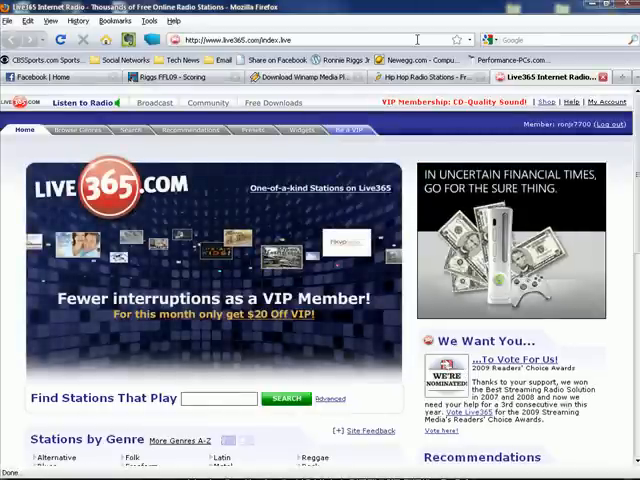
scroll(down, 3)
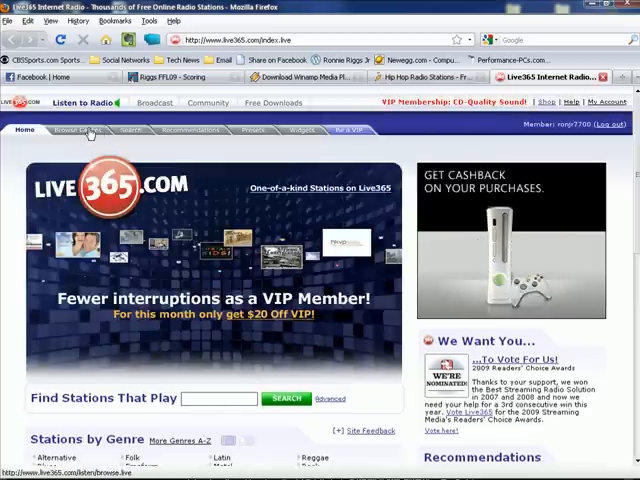
click(72, 130)
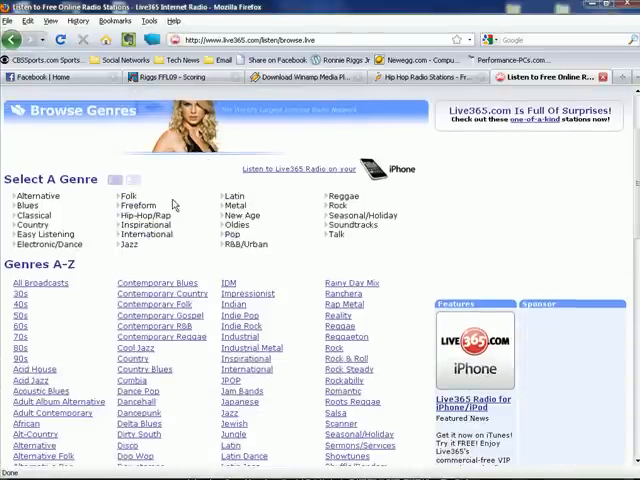
Show the Live365 Hip-Hop/Rap station list.
click(144, 216)
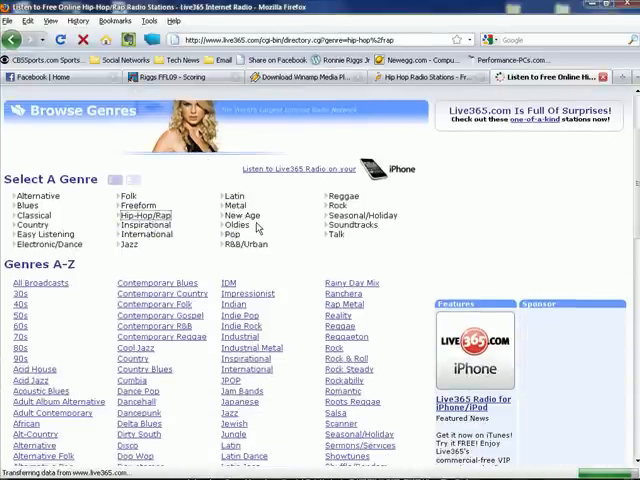
click(146, 216)
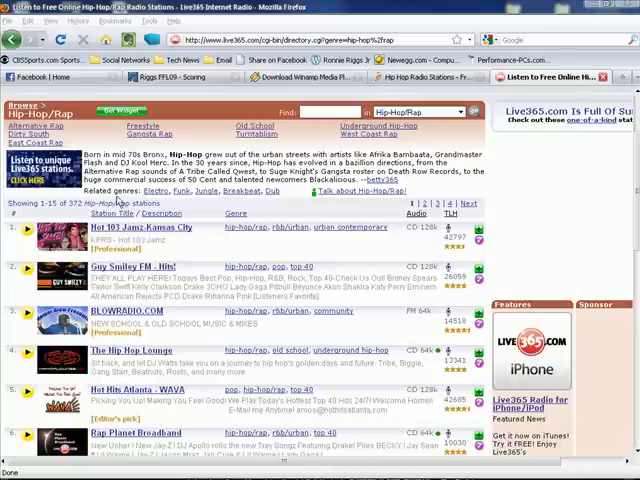
click(136, 228)
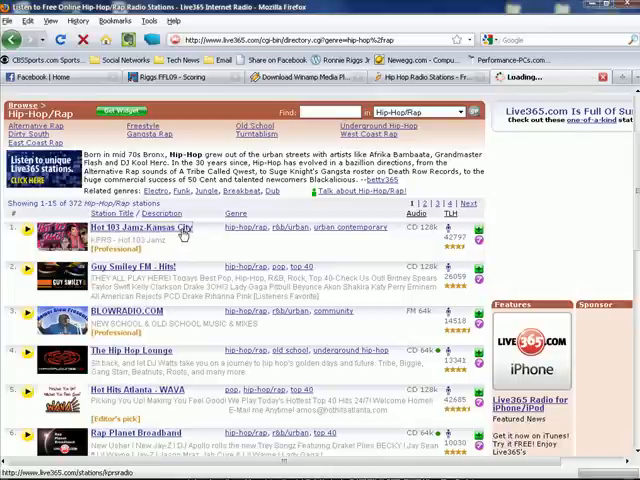
click(140, 228)
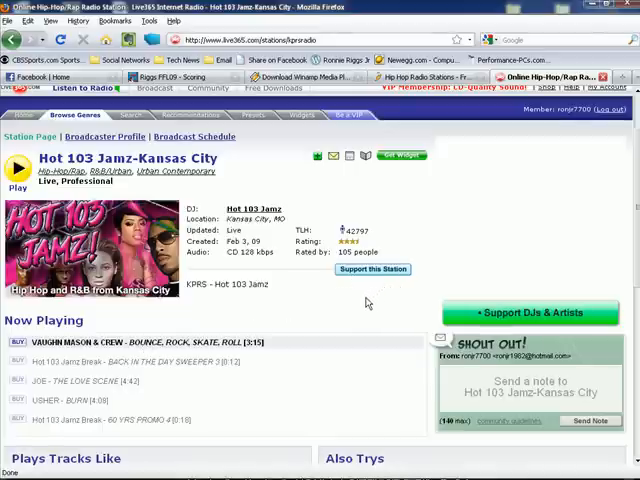
scroll(down, 3)
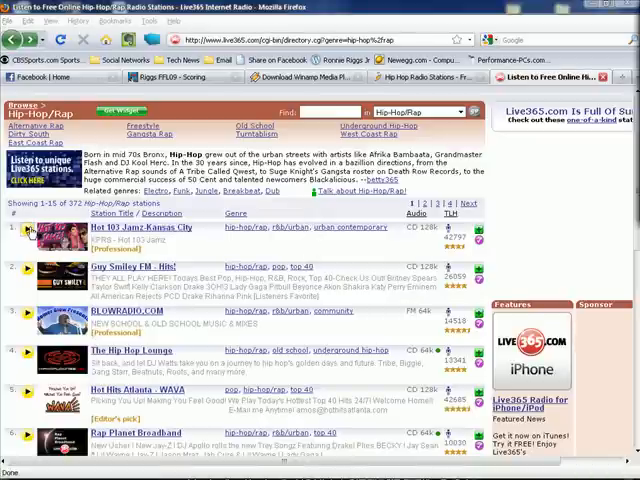
Launch Hot 103 Jamz-Kansas City in an external player and confirm leaving the Live365 player page.
click(16, 236)
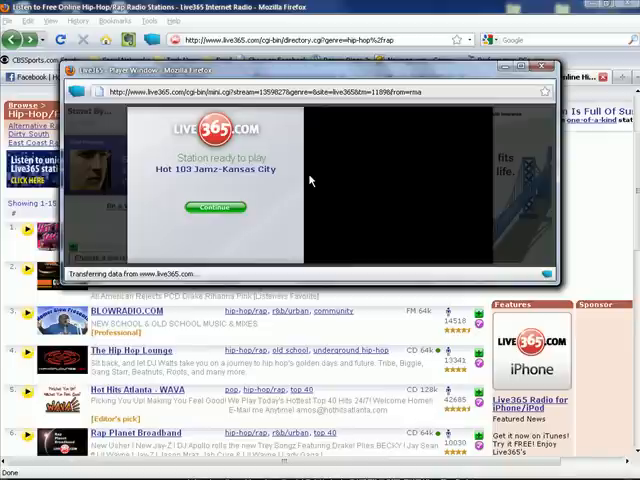
click(210, 208)
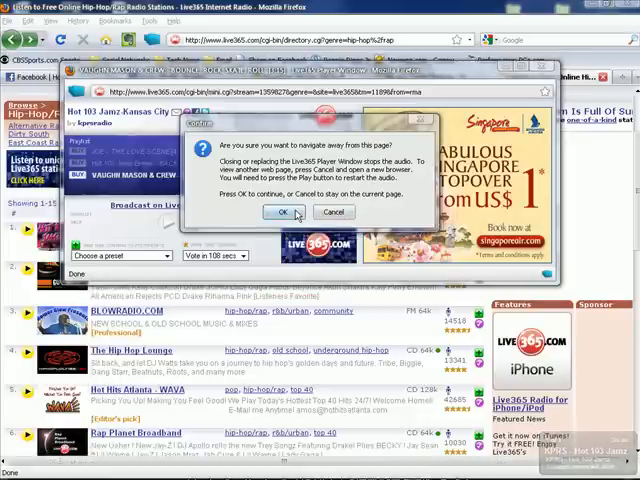
click(268, 212)
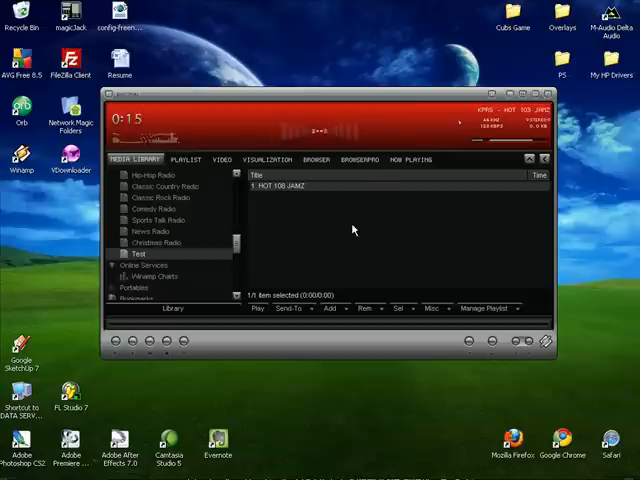
mouse_move(274, 272)
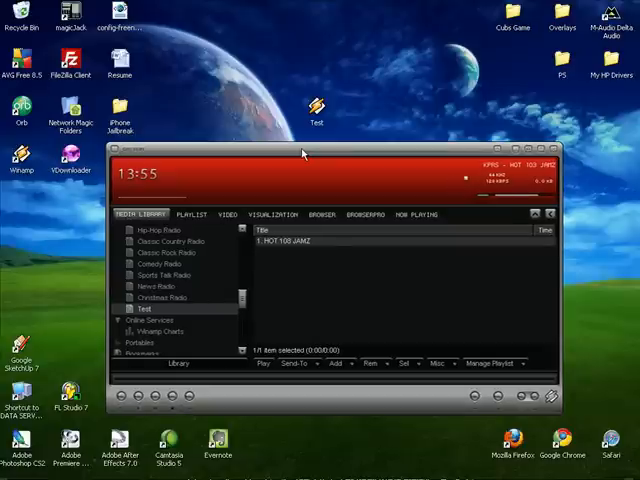
mouse_move(308, 156)
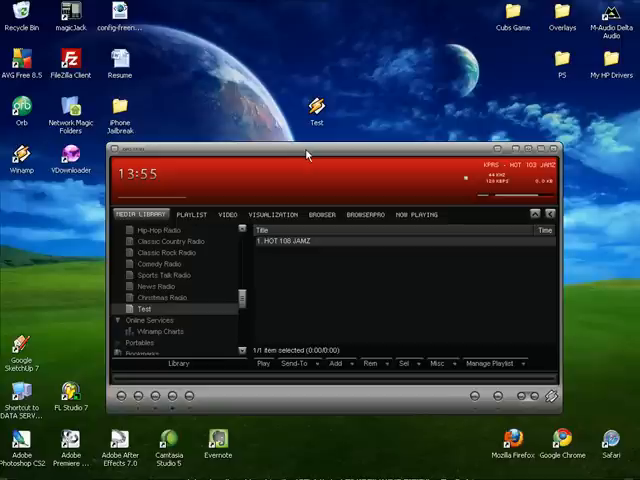